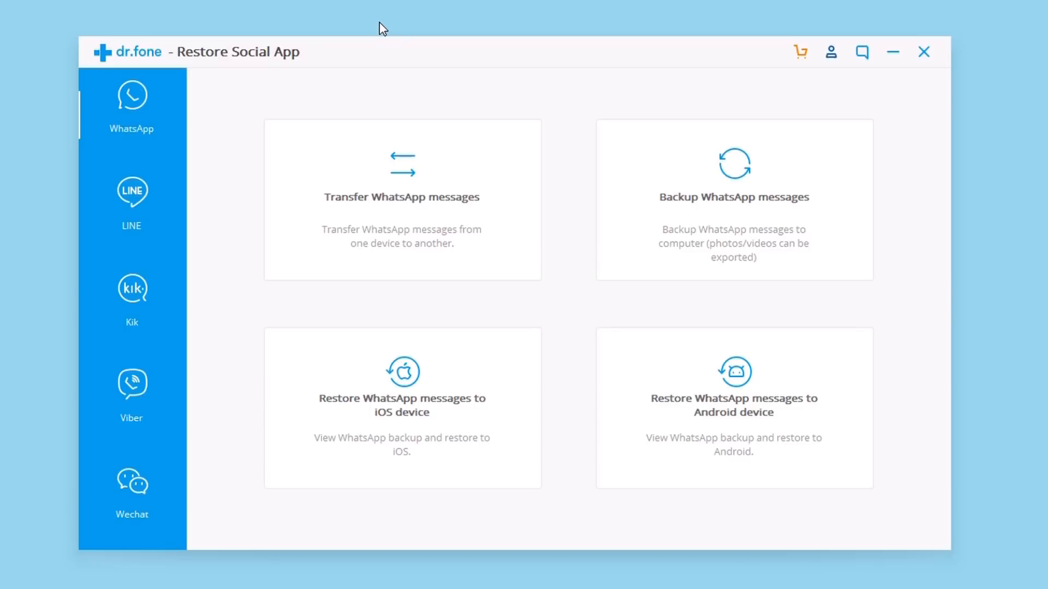
pyautogui.moveTo(369, 49)
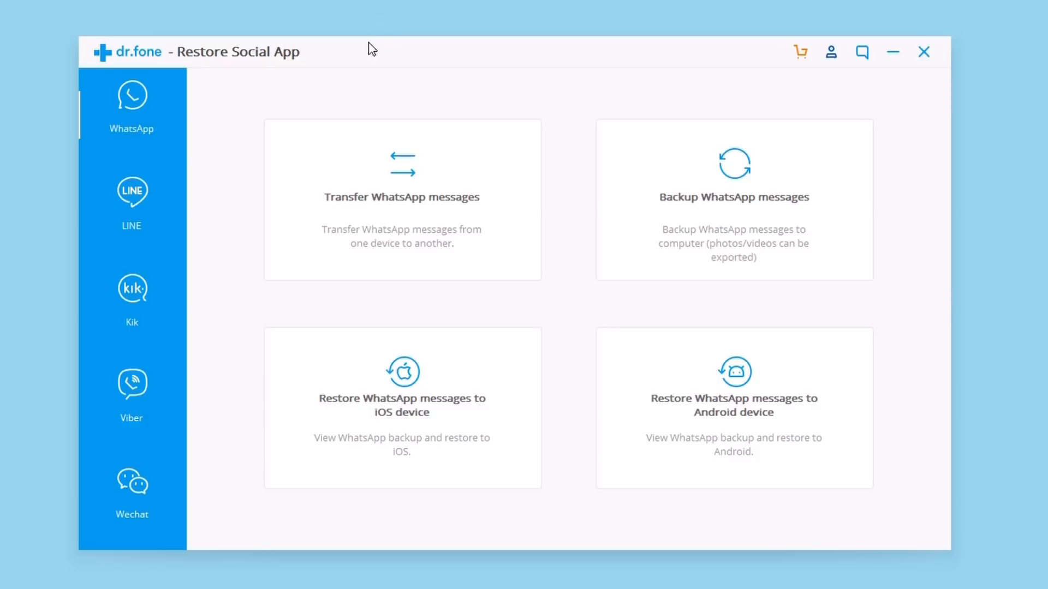
pyautogui.moveTo(133, 192)
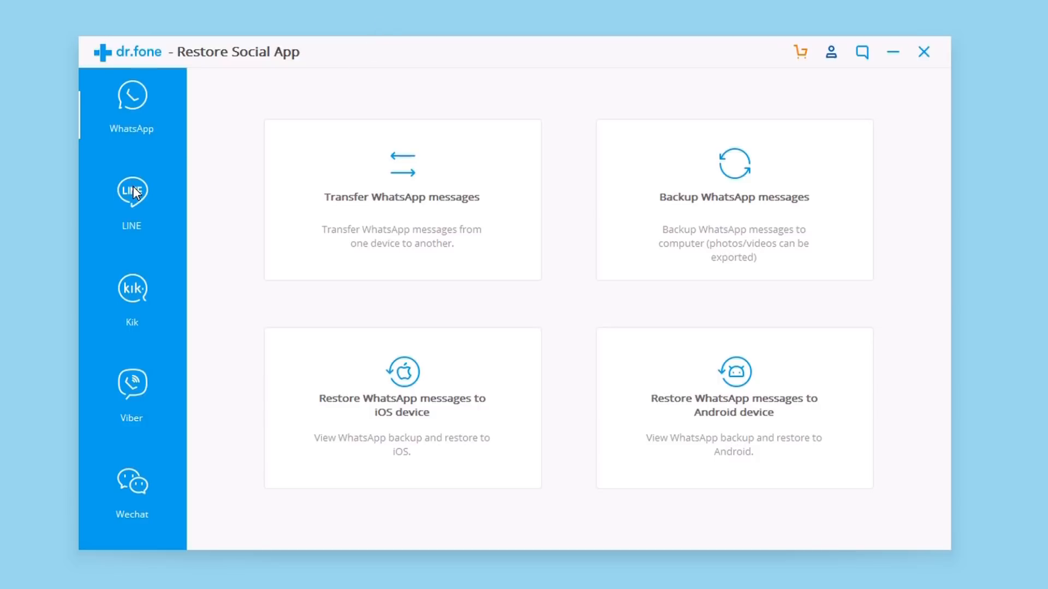
pyautogui.moveTo(90, 144)
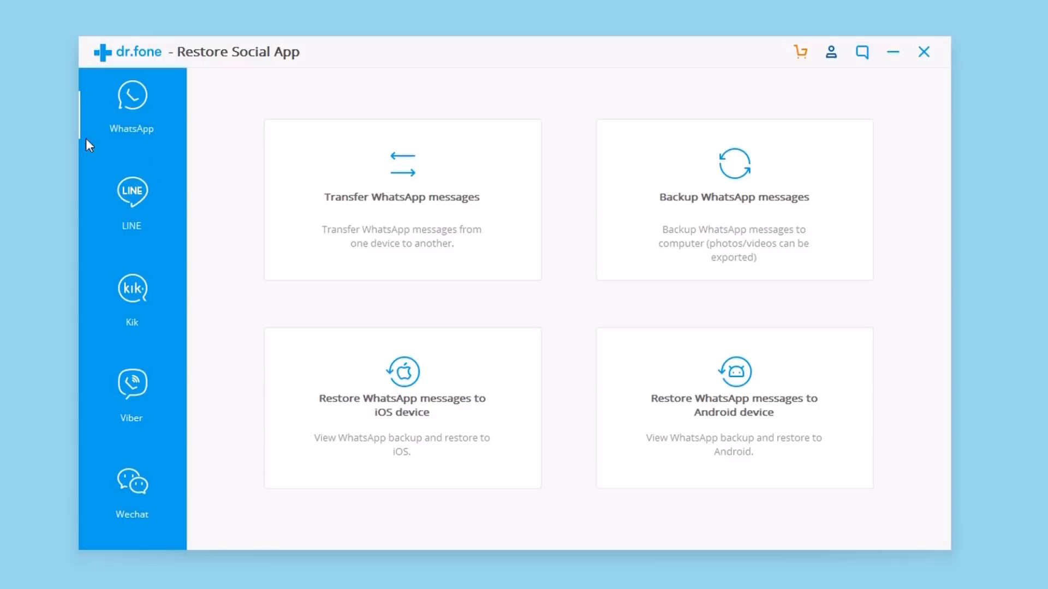
pyautogui.moveTo(176, 108)
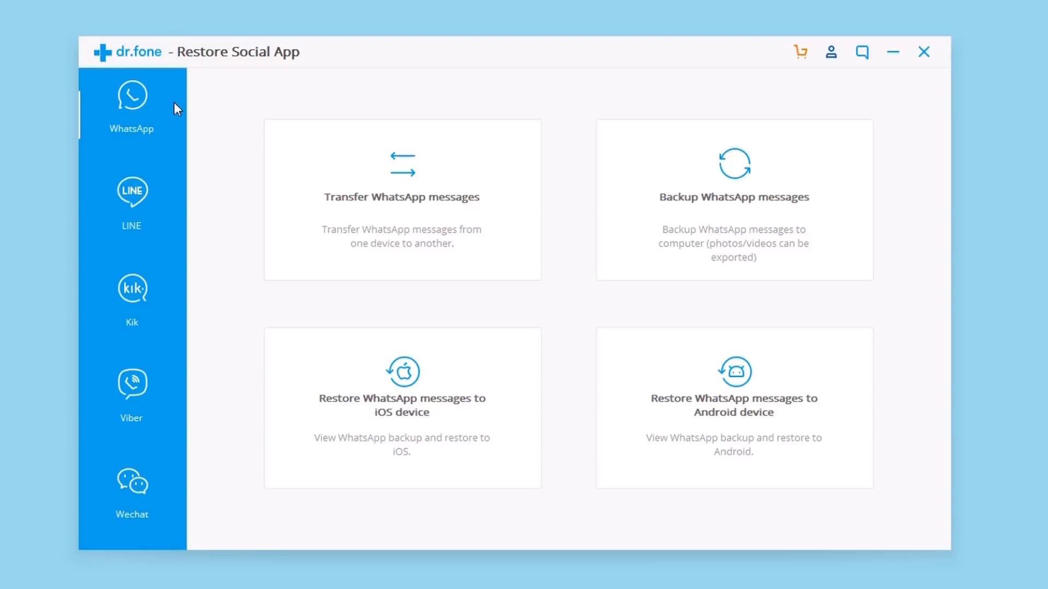
# Browse the LINE, Kik and Wechat backup and restore pages, ending on Wechat.
pyautogui.click(132, 194)
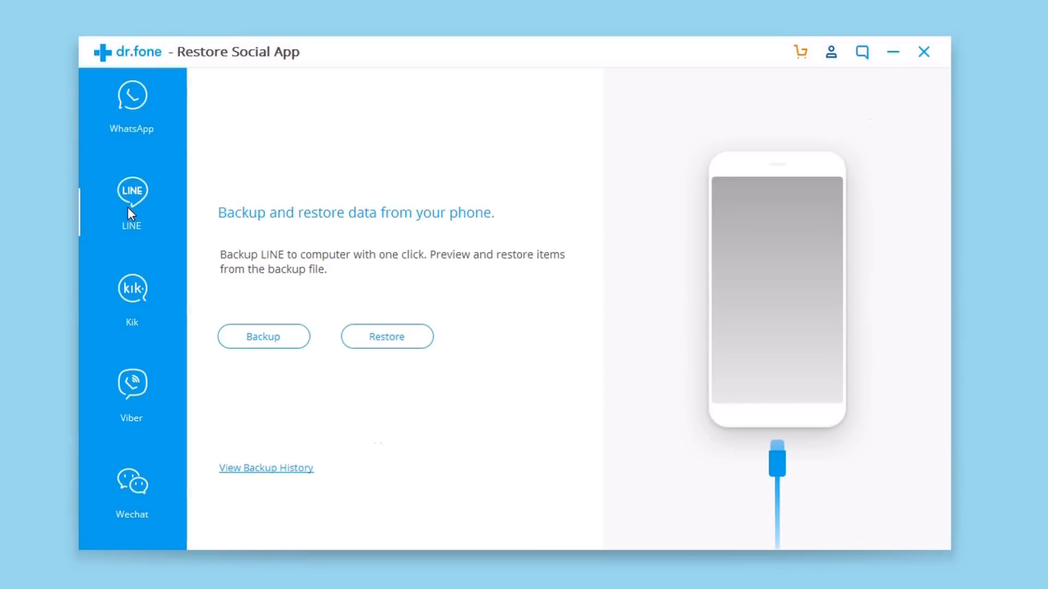
pyautogui.click(132, 293)
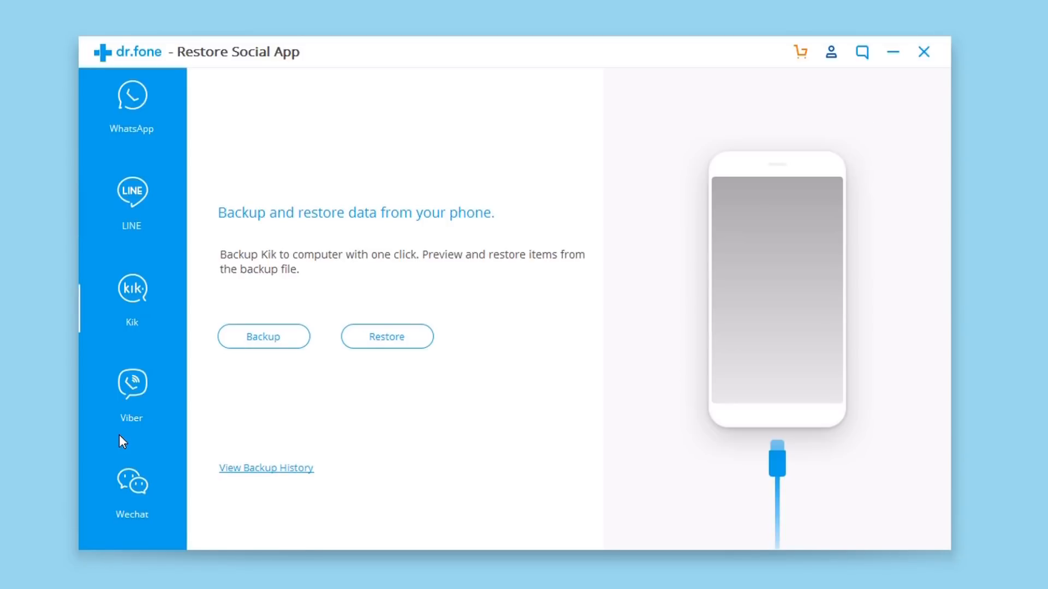
pyautogui.click(131, 484)
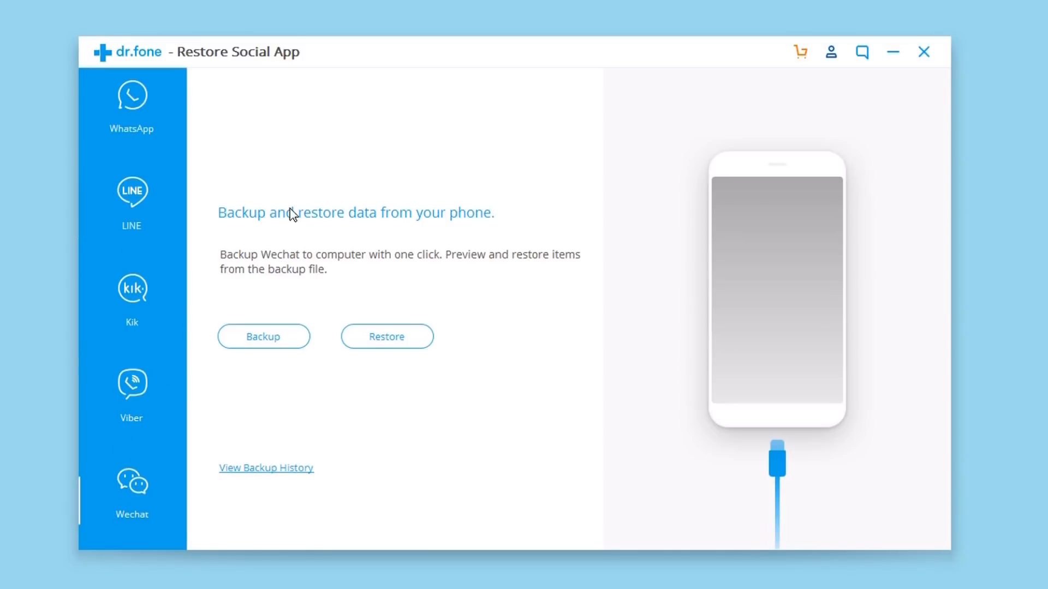
pyautogui.moveTo(302, 242)
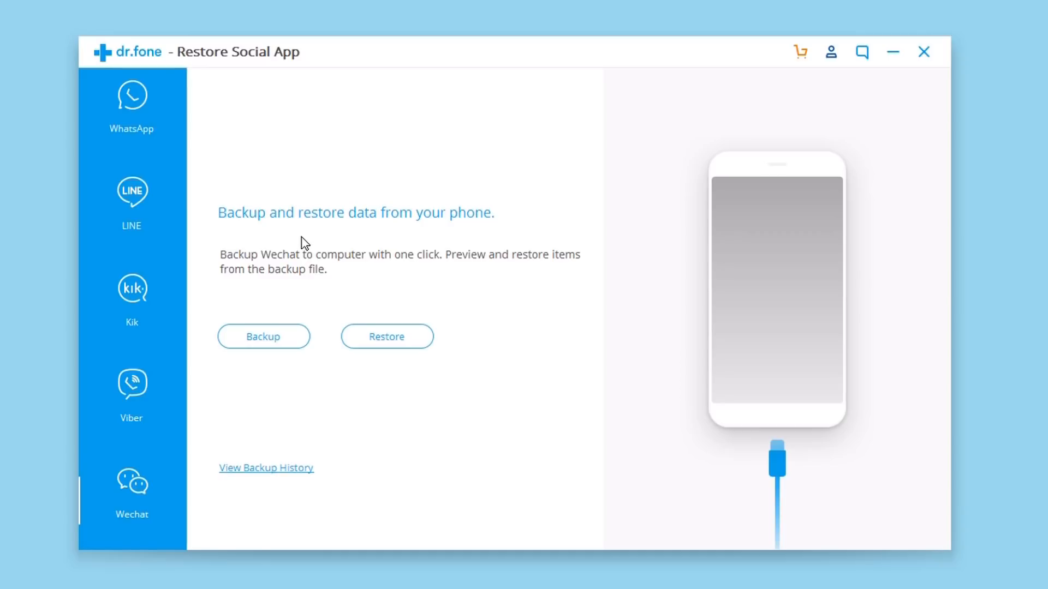
pyautogui.moveTo(103, 103)
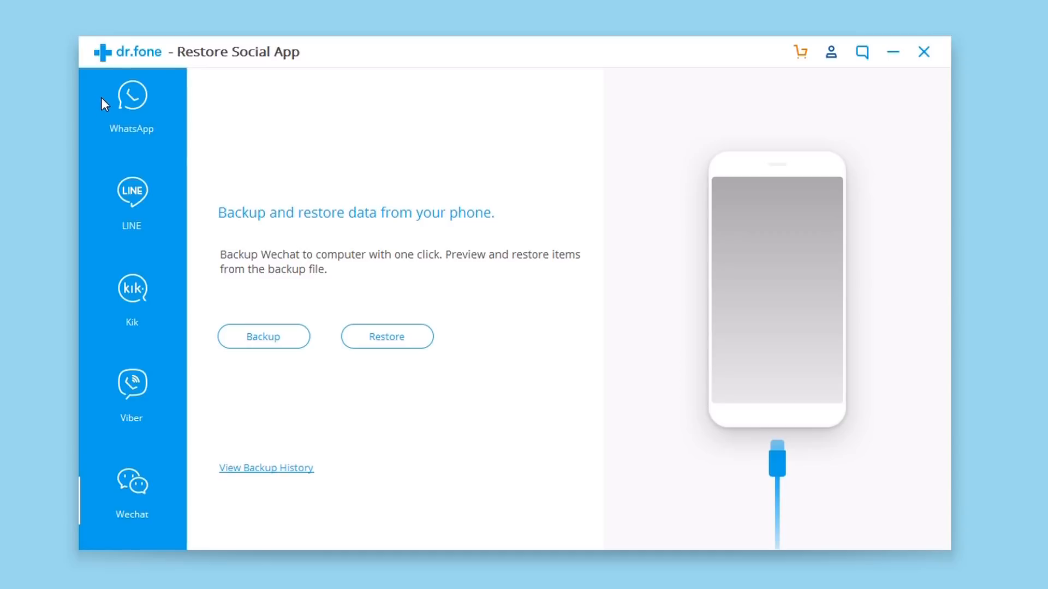
# Return to the WhatsApp section with its four transfer, backup and restore options.
pyautogui.click(131, 98)
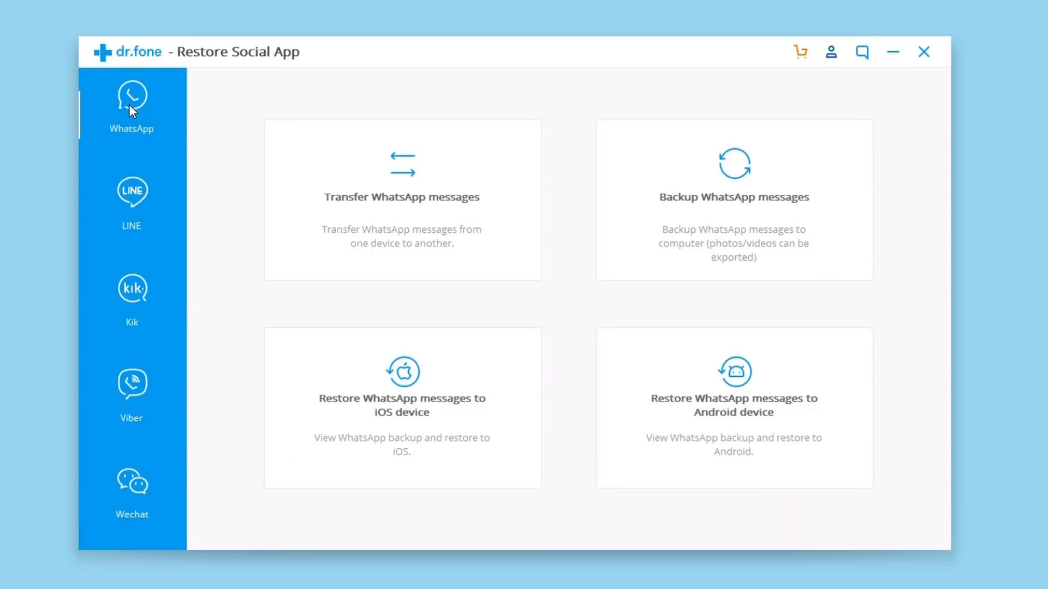
pyautogui.moveTo(207, 198)
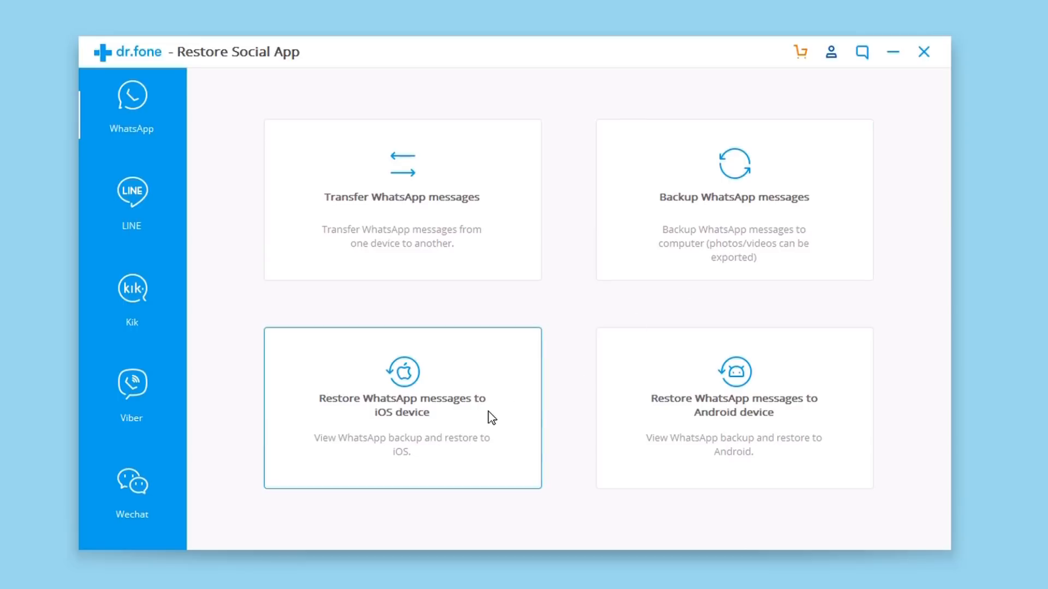
pyautogui.moveTo(556, 297)
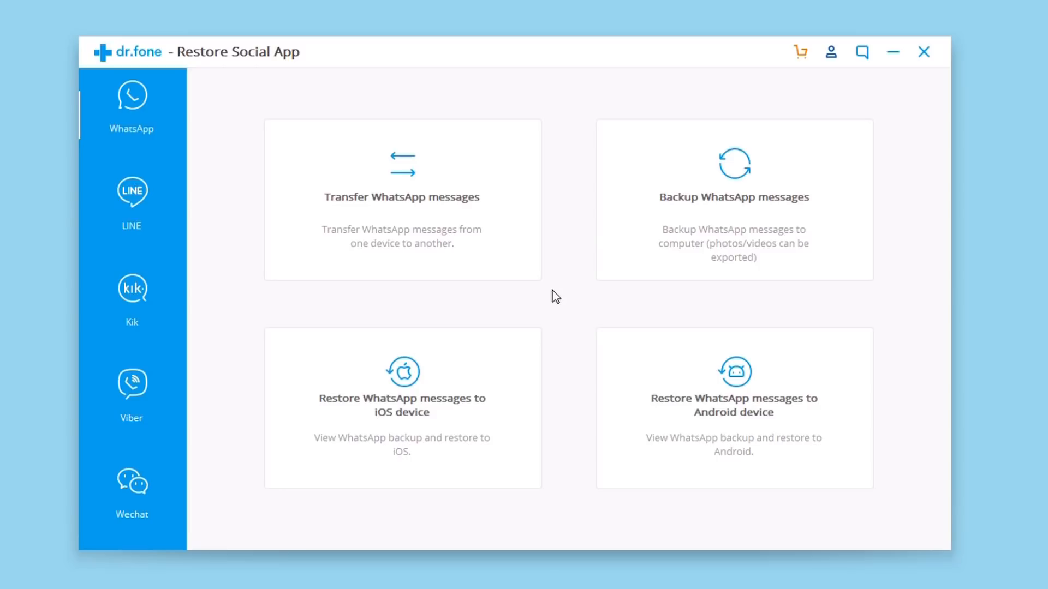
pyautogui.moveTo(469, 244)
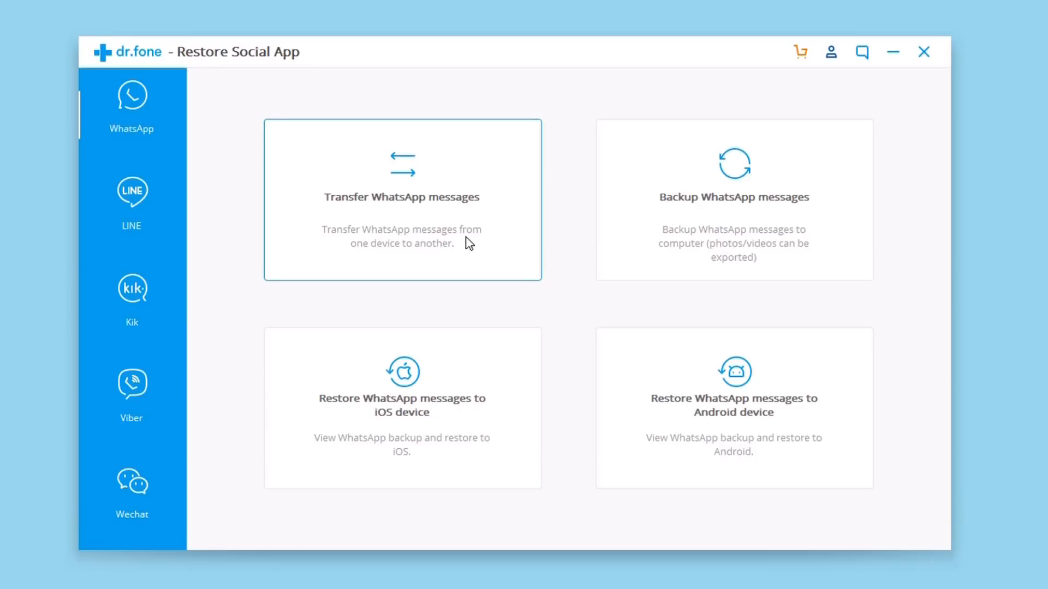
# Open 'Transfer WhatsApp messages' with iPhone X as source and iPhone 6 as destination.
pyautogui.click(401, 197)
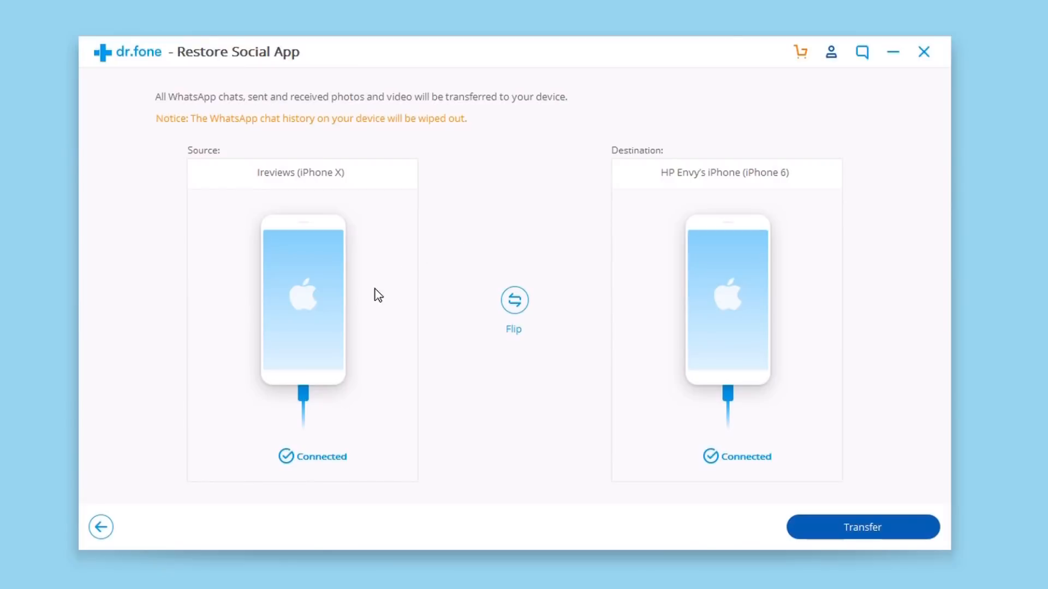
pyautogui.moveTo(331, 316)
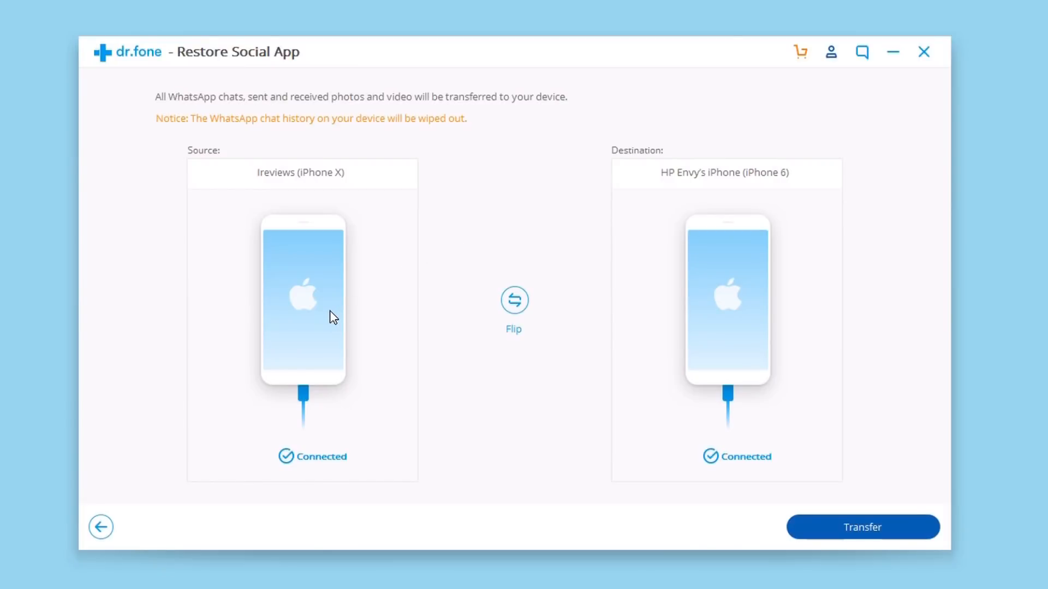
pyautogui.moveTo(667, 328)
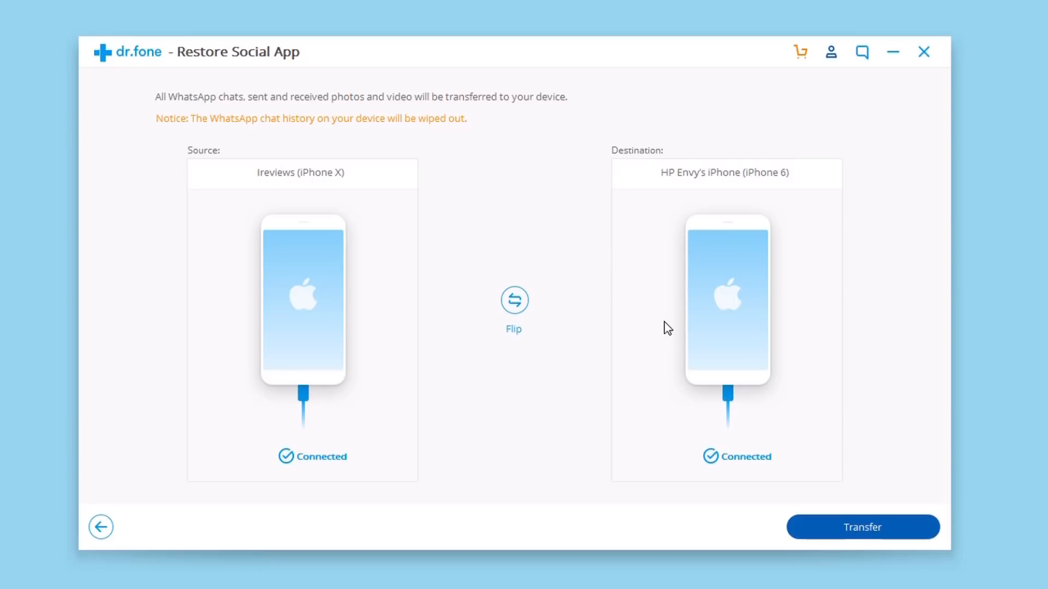
pyautogui.moveTo(613, 380)
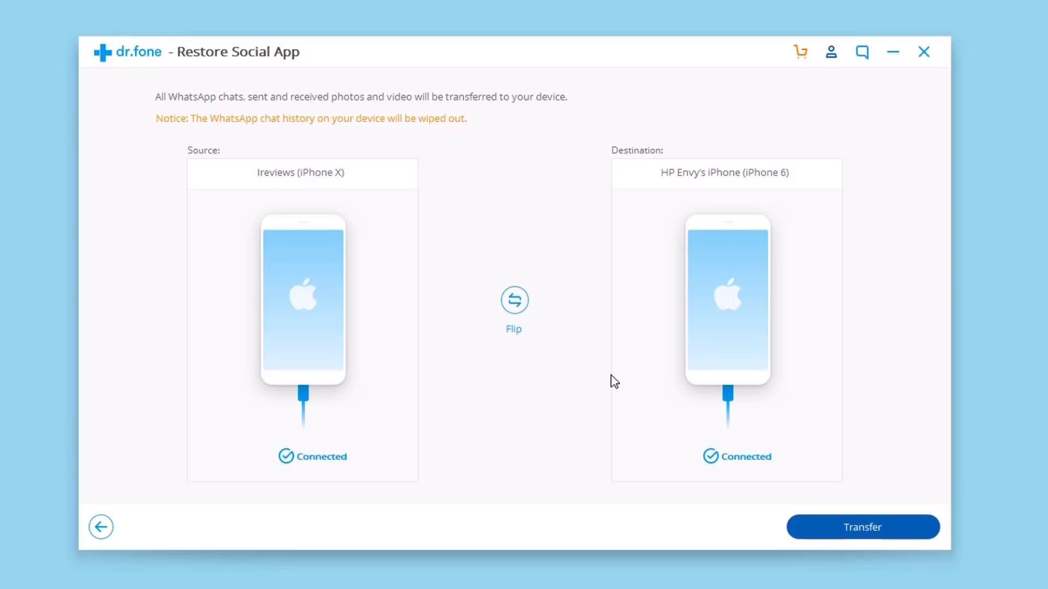
pyautogui.moveTo(592, 383)
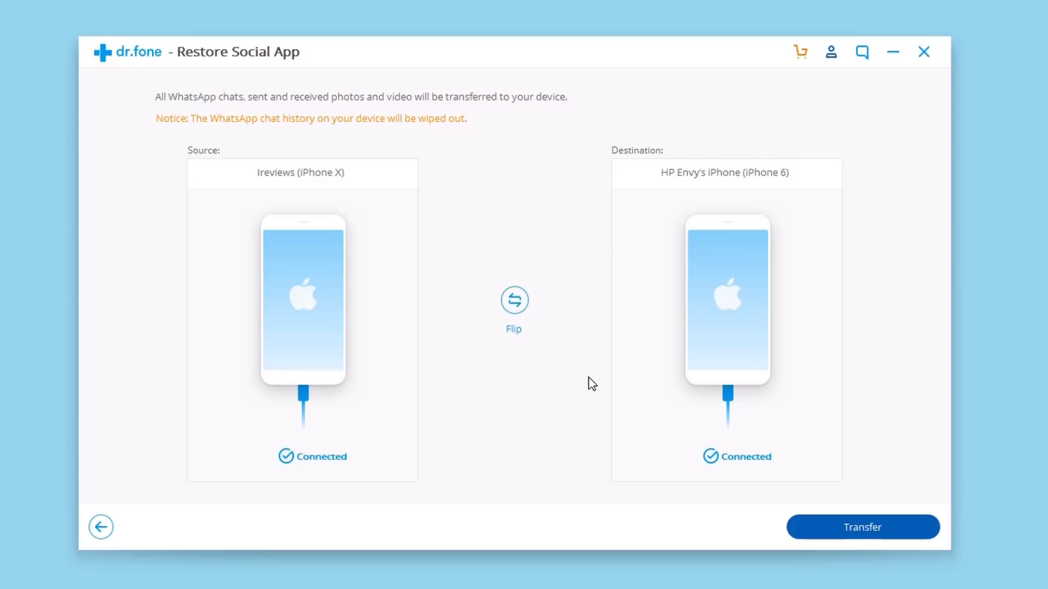
pyautogui.moveTo(513, 301)
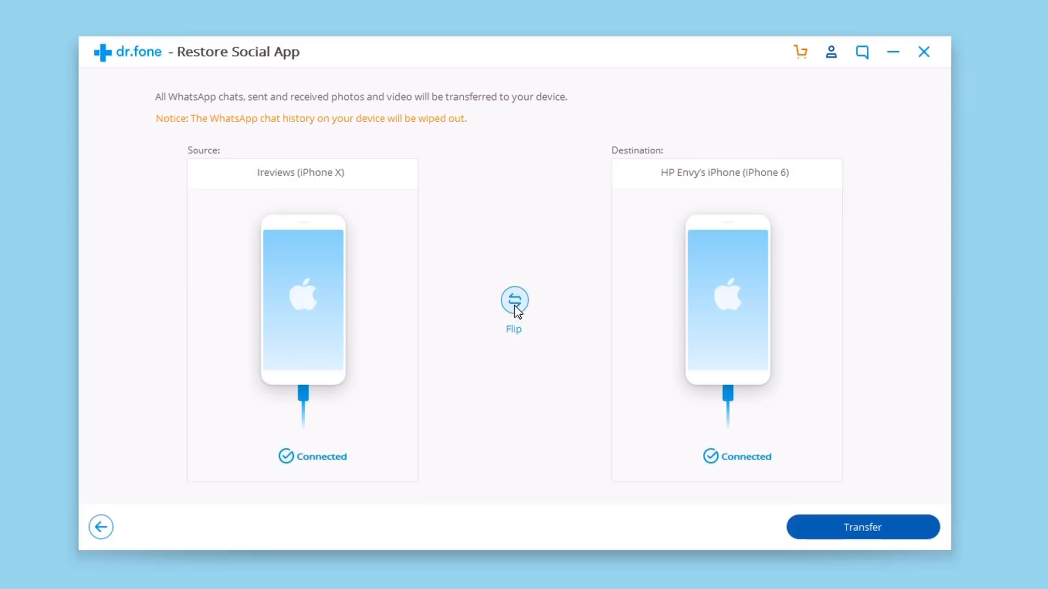
pyautogui.moveTo(839, 446)
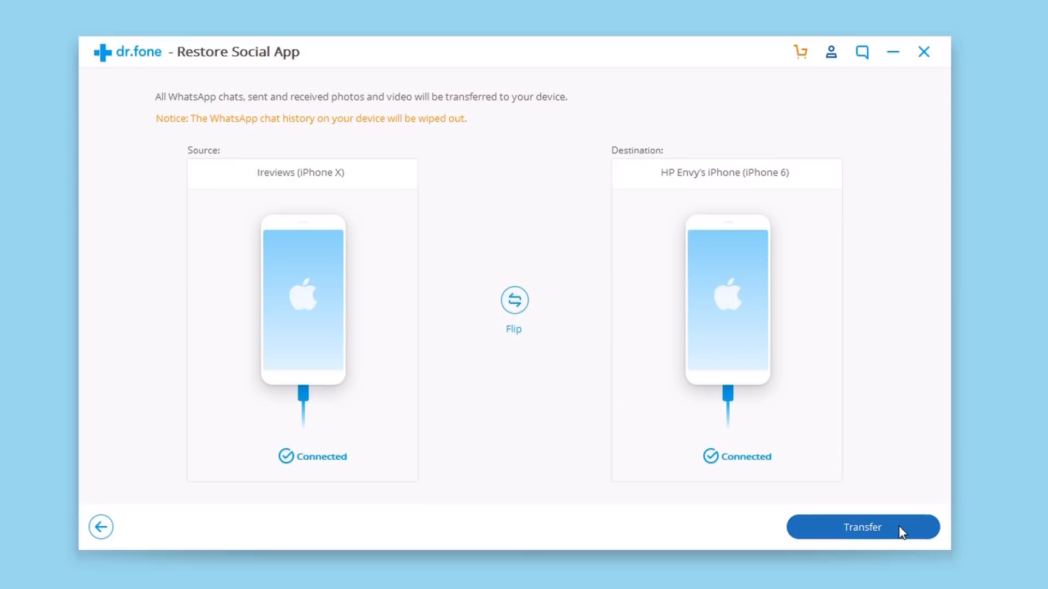
# Start the transfer, accept overwriting the iPhone 6 chat history, and confirm WhatsApp login.
pyautogui.click(862, 527)
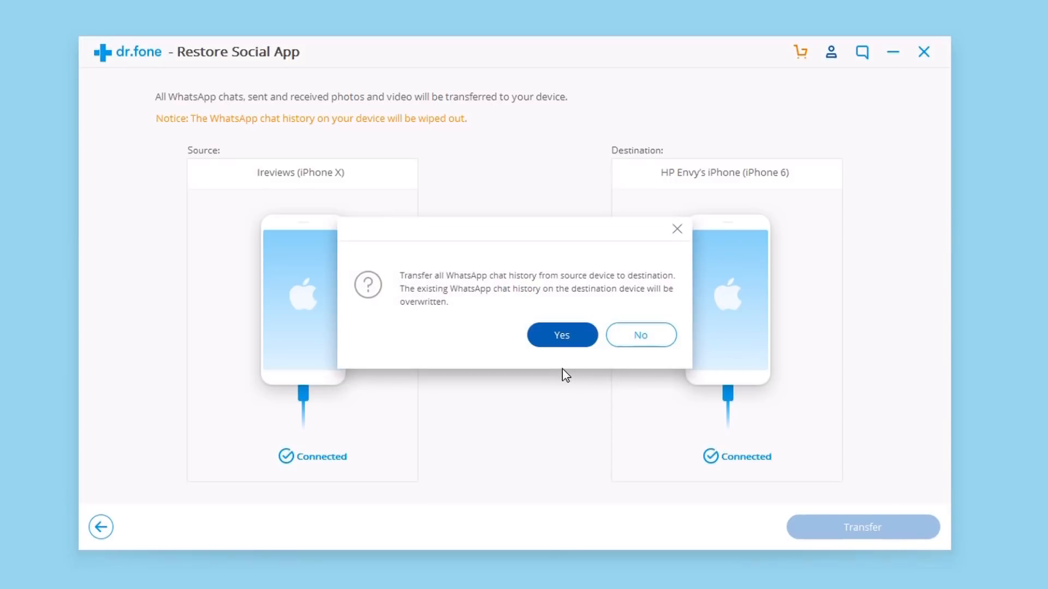
pyautogui.moveTo(476, 328)
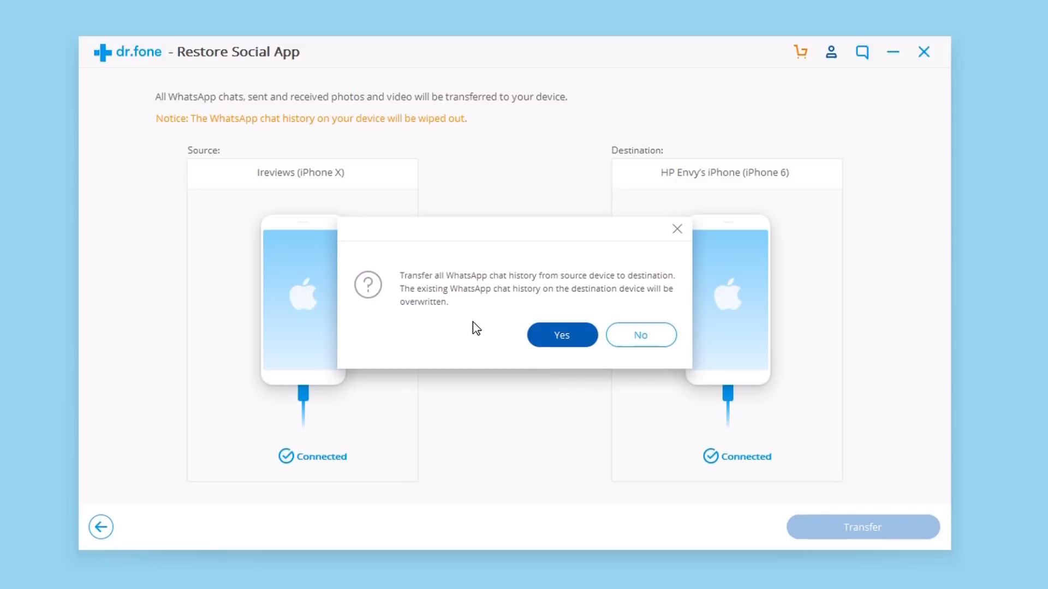
pyautogui.moveTo(550, 334)
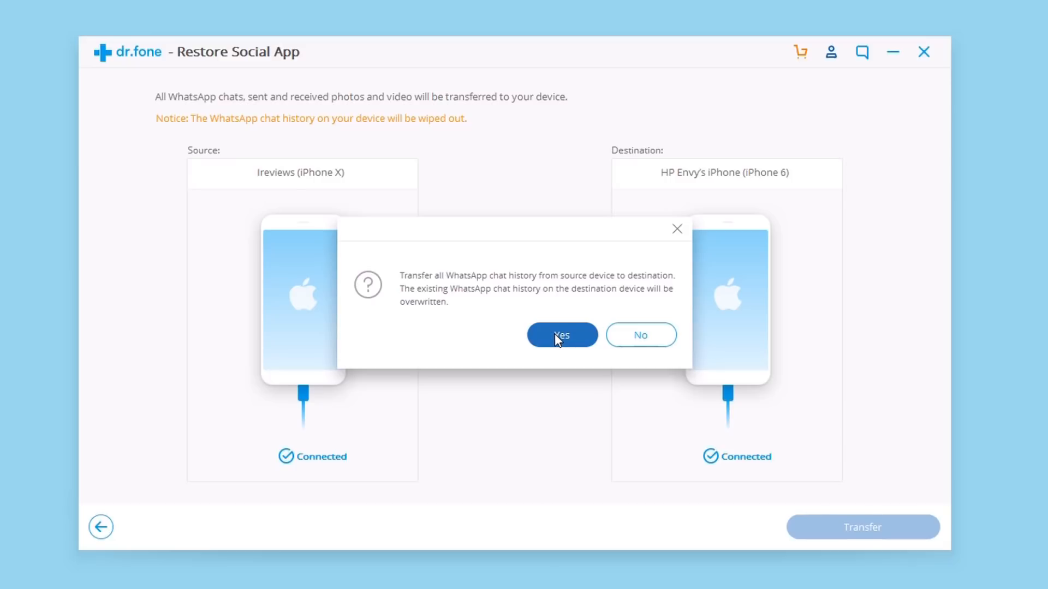
pyautogui.click(562, 335)
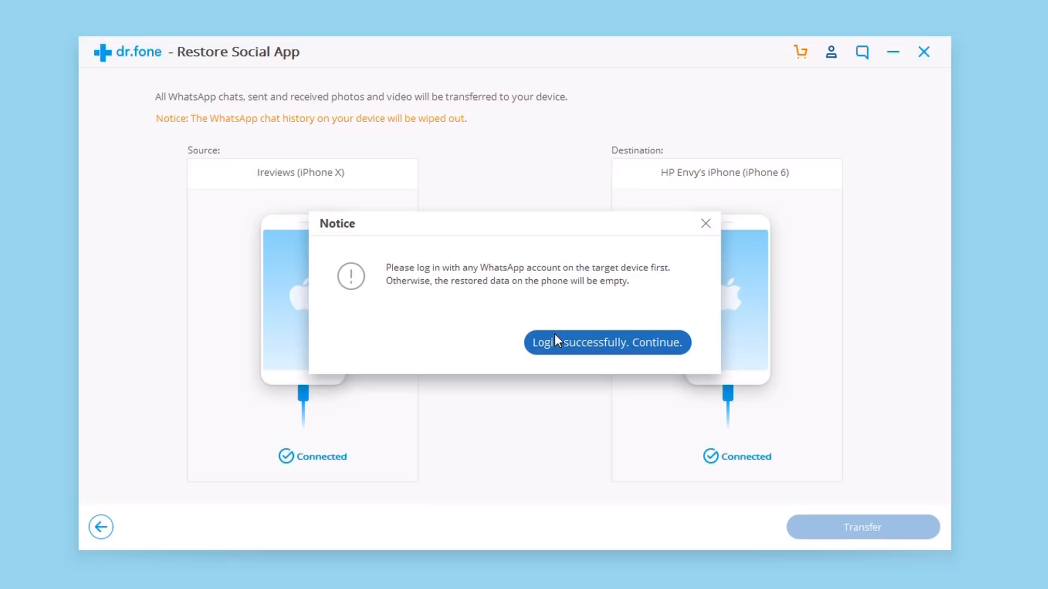
pyautogui.moveTo(562, 345)
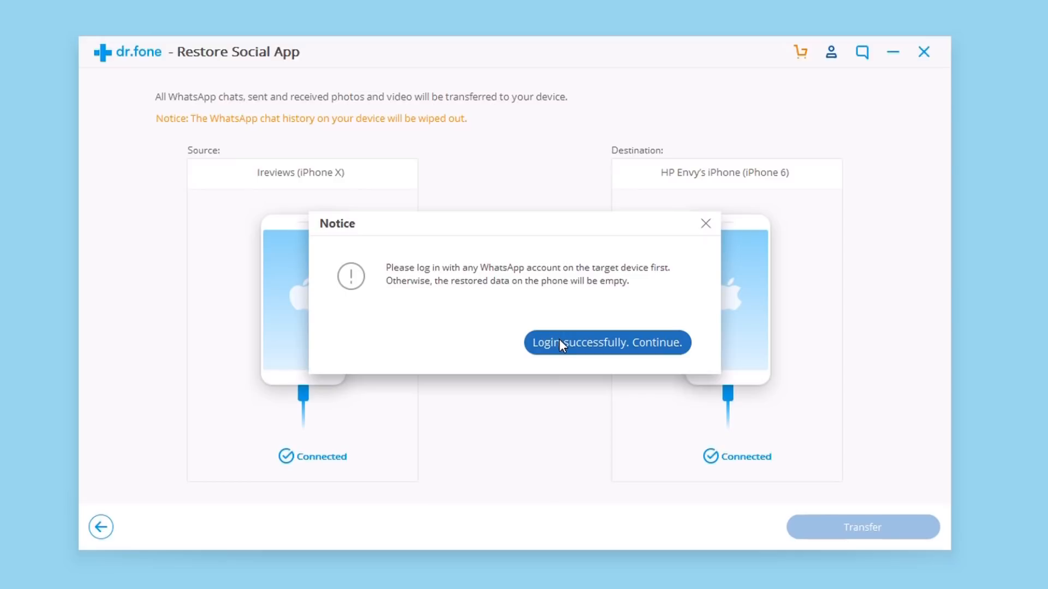
pyautogui.click(606, 342)
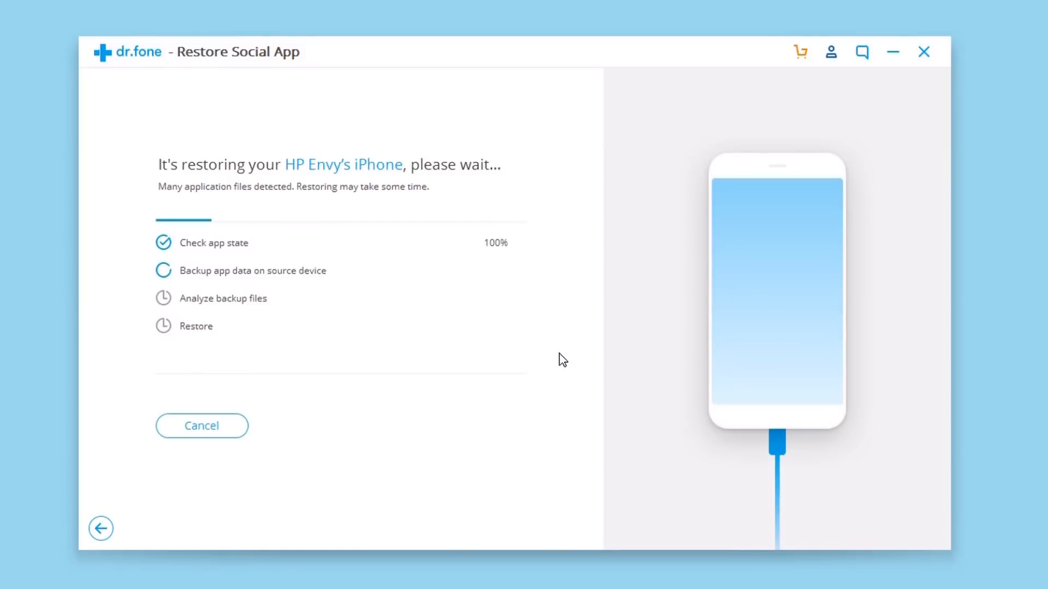
pyautogui.moveTo(549, 416)
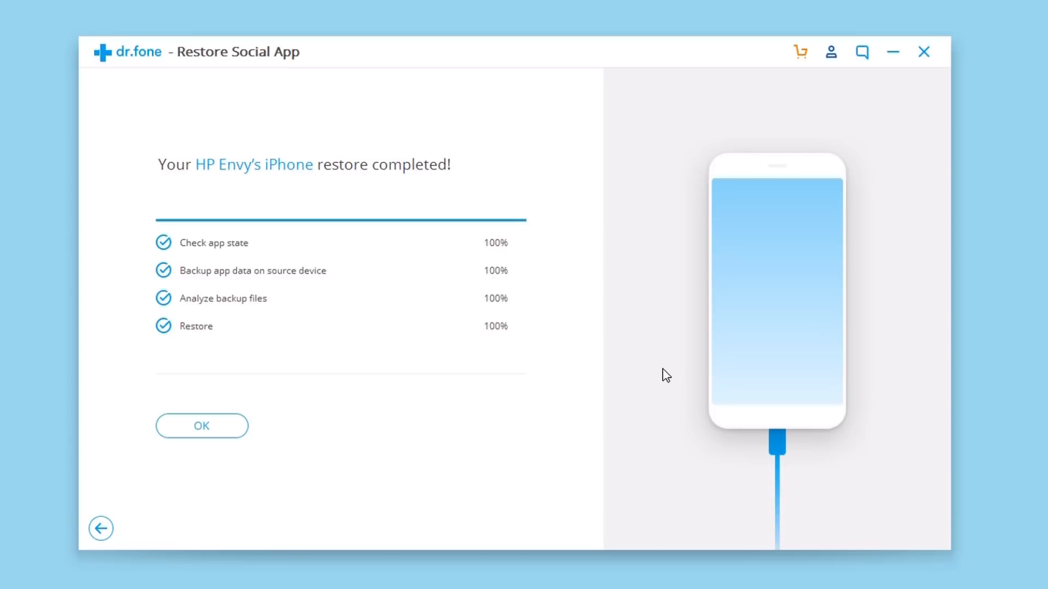
pyautogui.moveTo(621, 364)
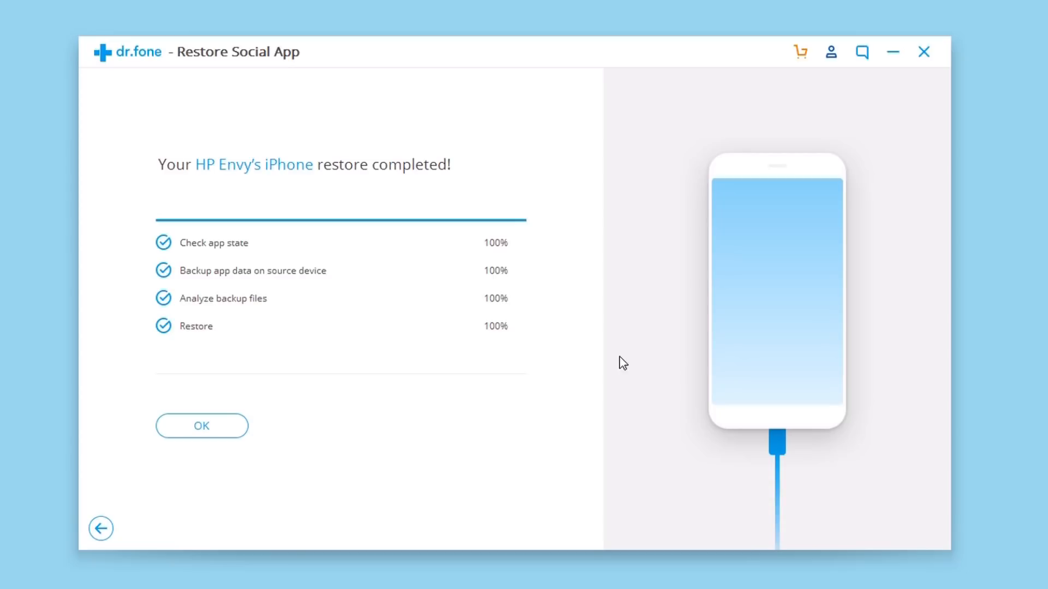
pyautogui.moveTo(390, 302)
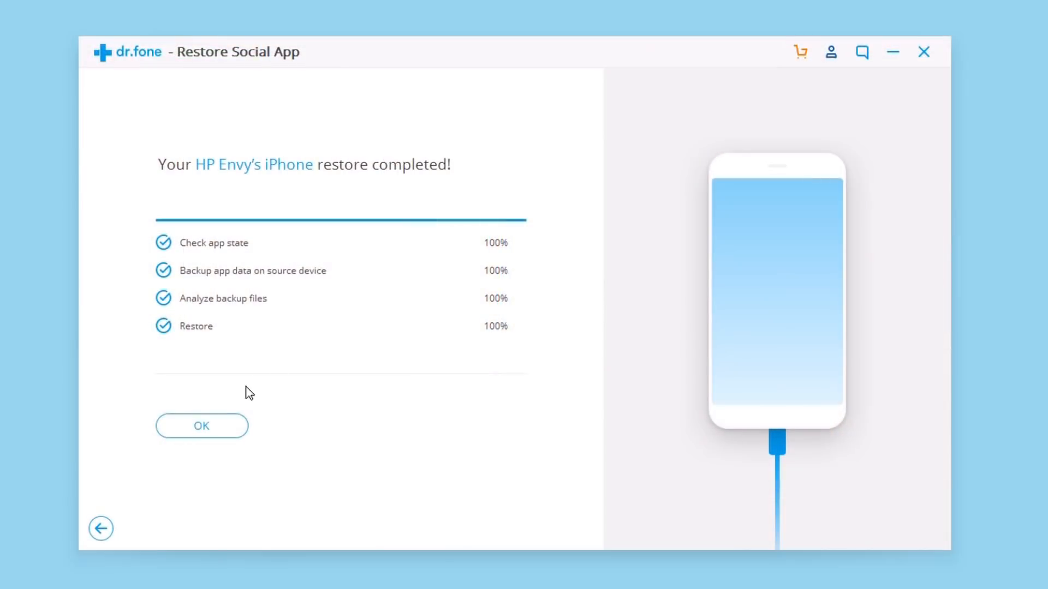
# Dismiss the 100% restore summary with OK to return to the WhatsApp options.
pyautogui.click(201, 426)
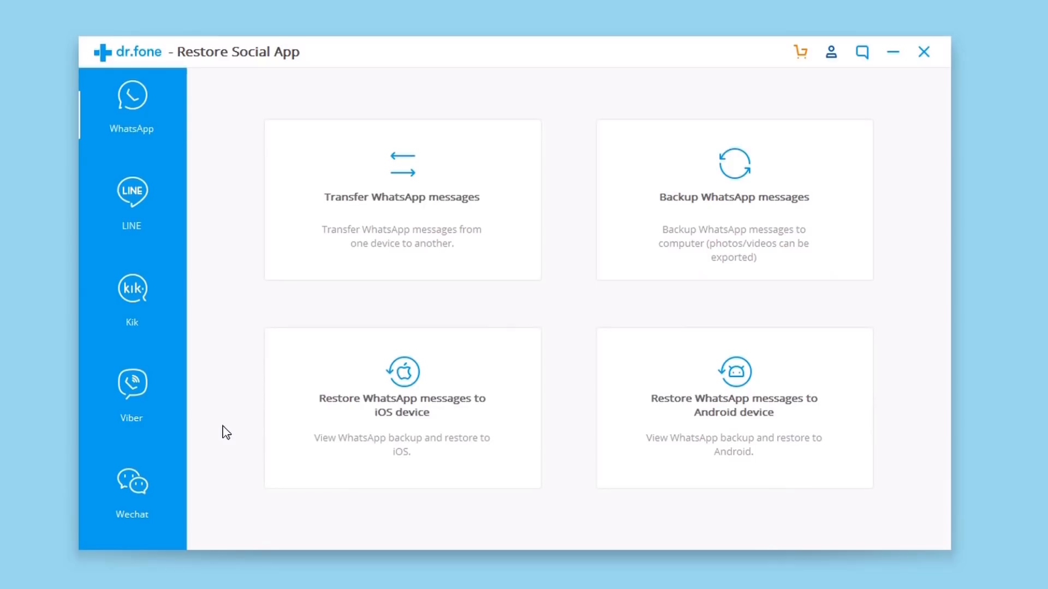